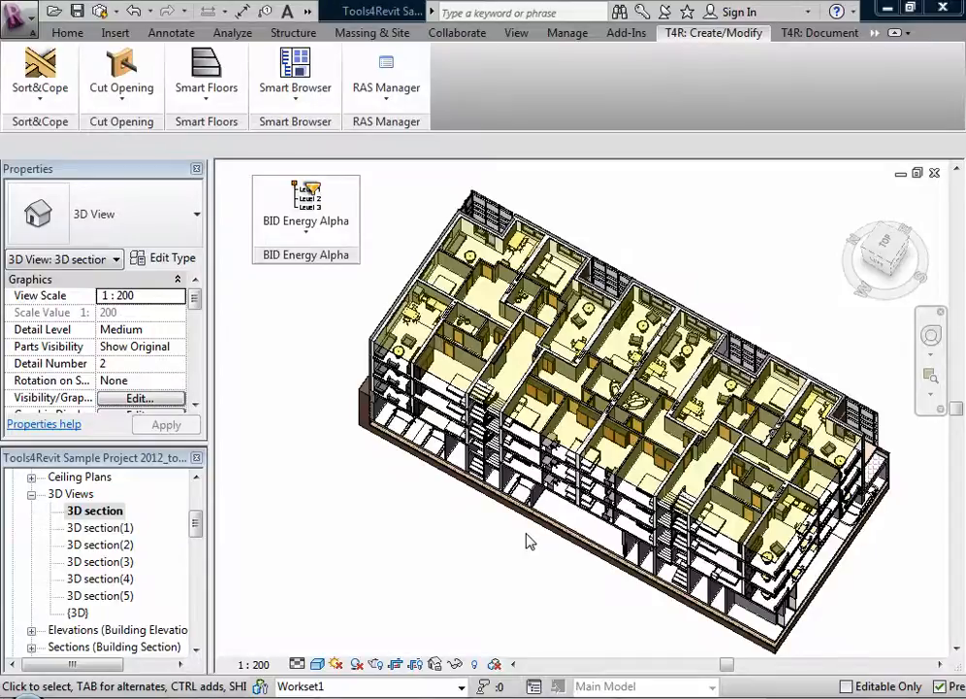
- Start BID Insert Elements with Rooms as the category, listing the 255 project rooms
click(306, 209)
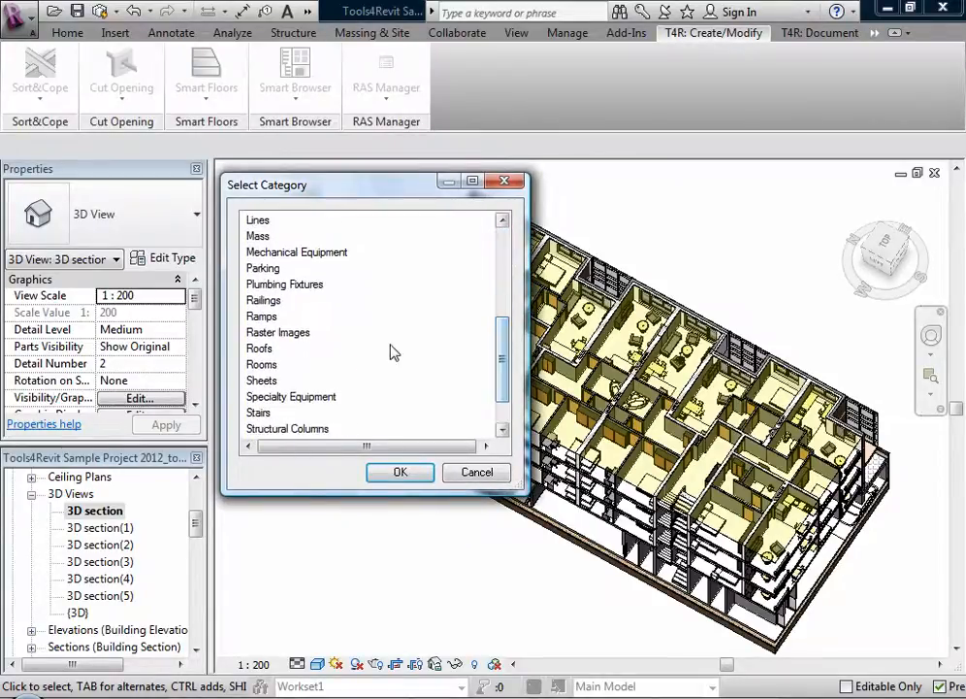
click(260, 365)
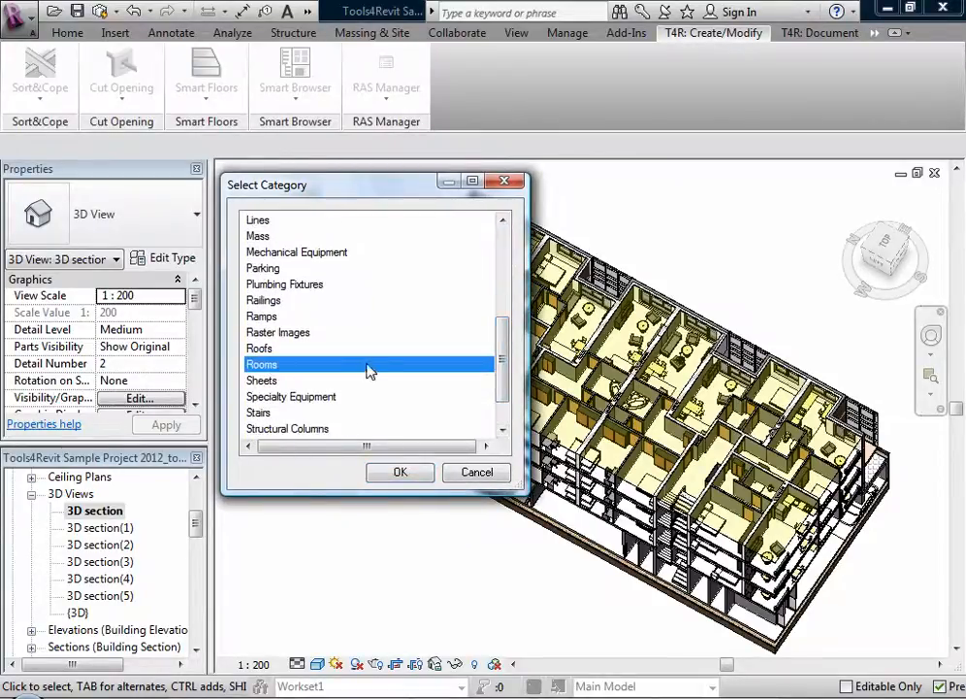
click(399, 471)
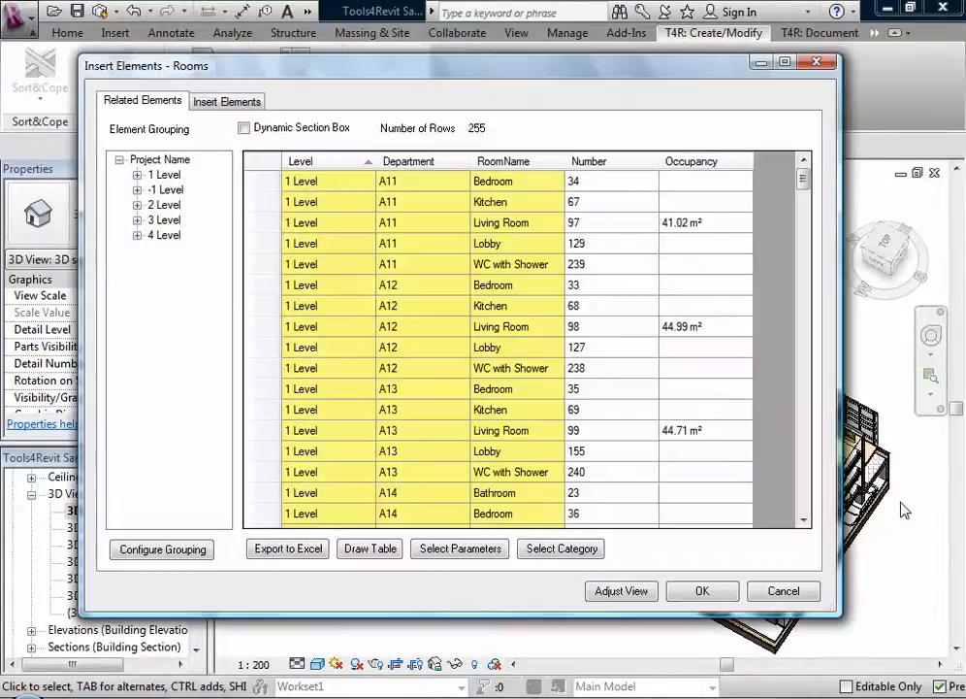
drag(830, 613, 852, 621)
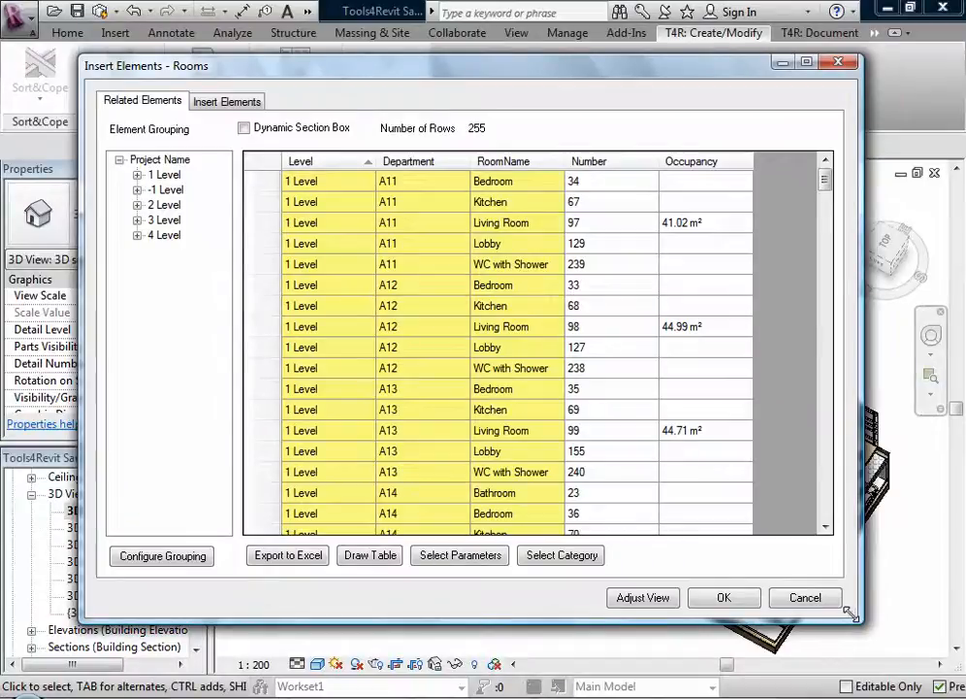
mouse_move(159, 165)
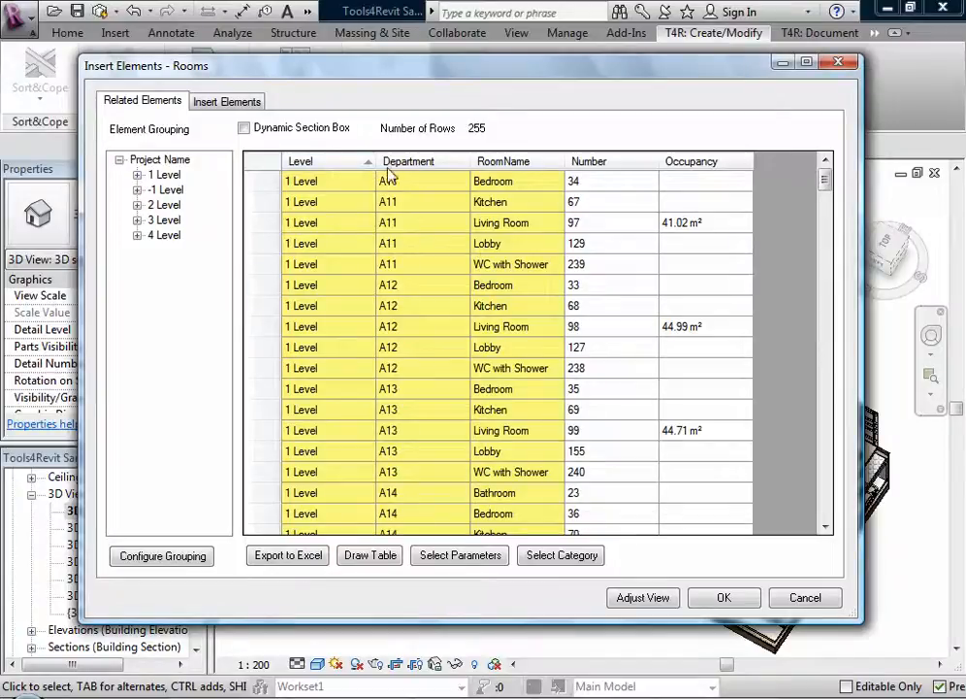
click(165, 175)
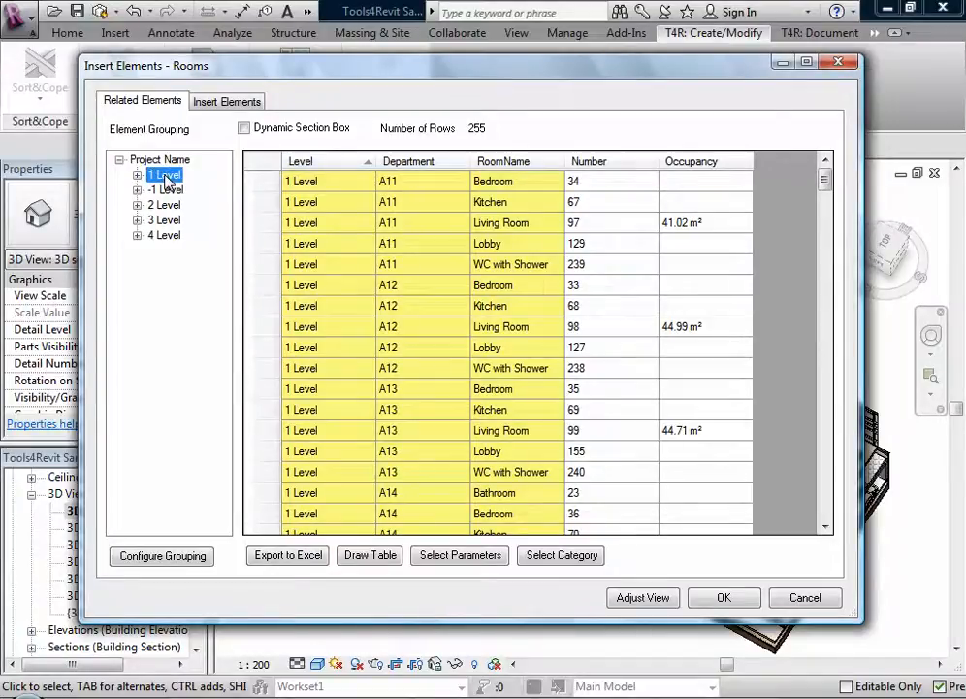
click(165, 190)
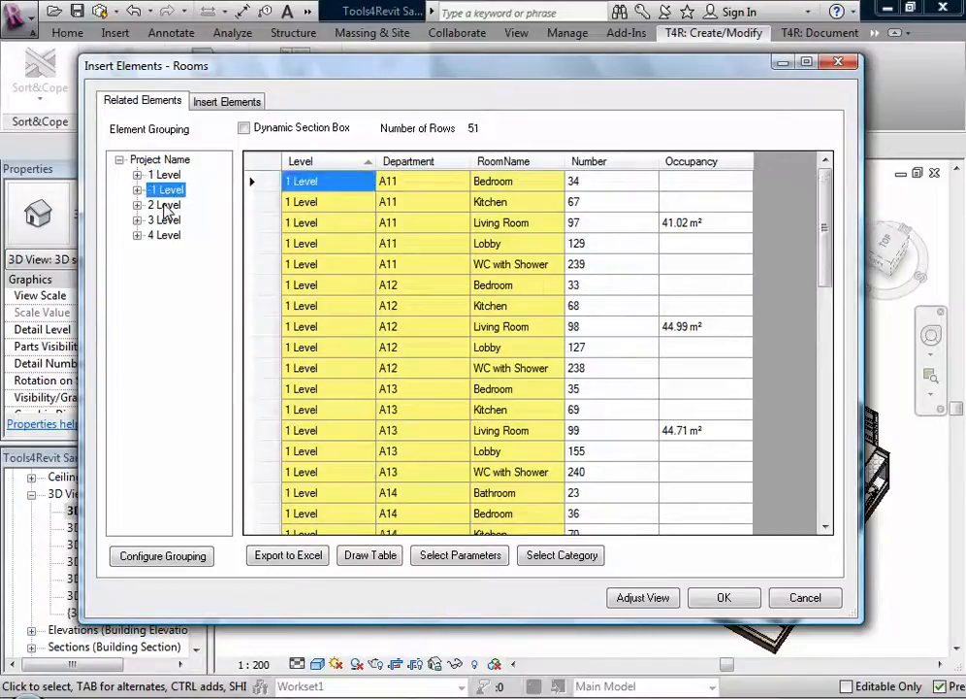
click(163, 219)
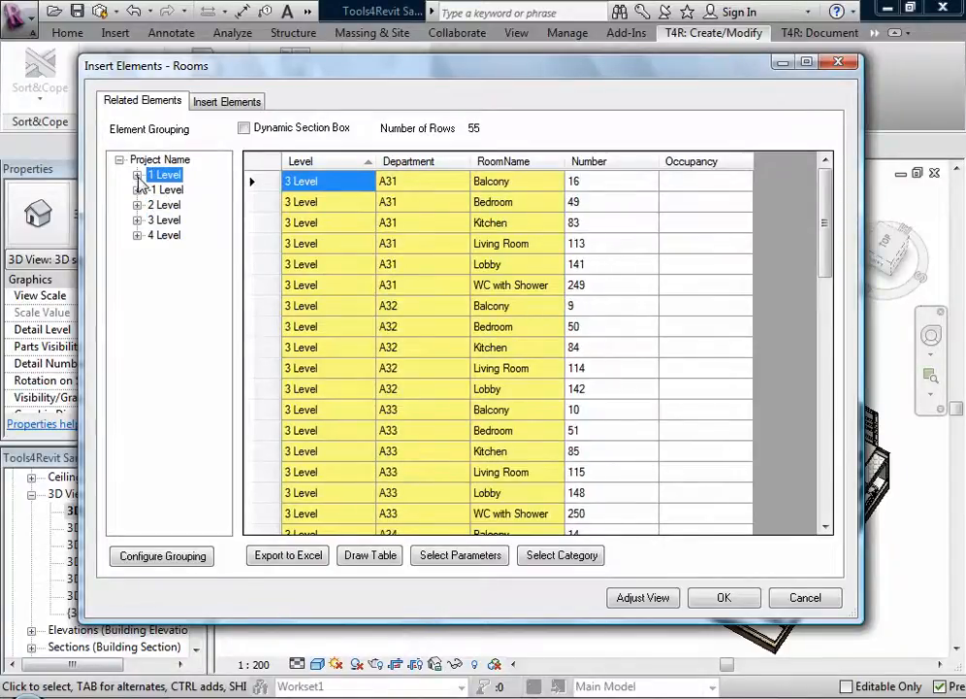
click(138, 174)
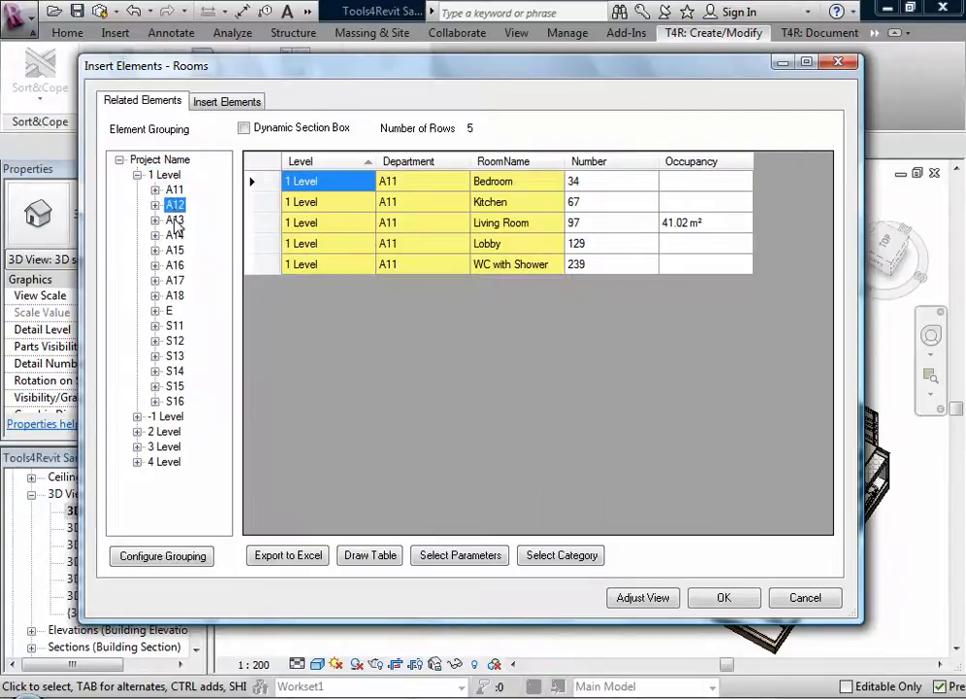
click(175, 221)
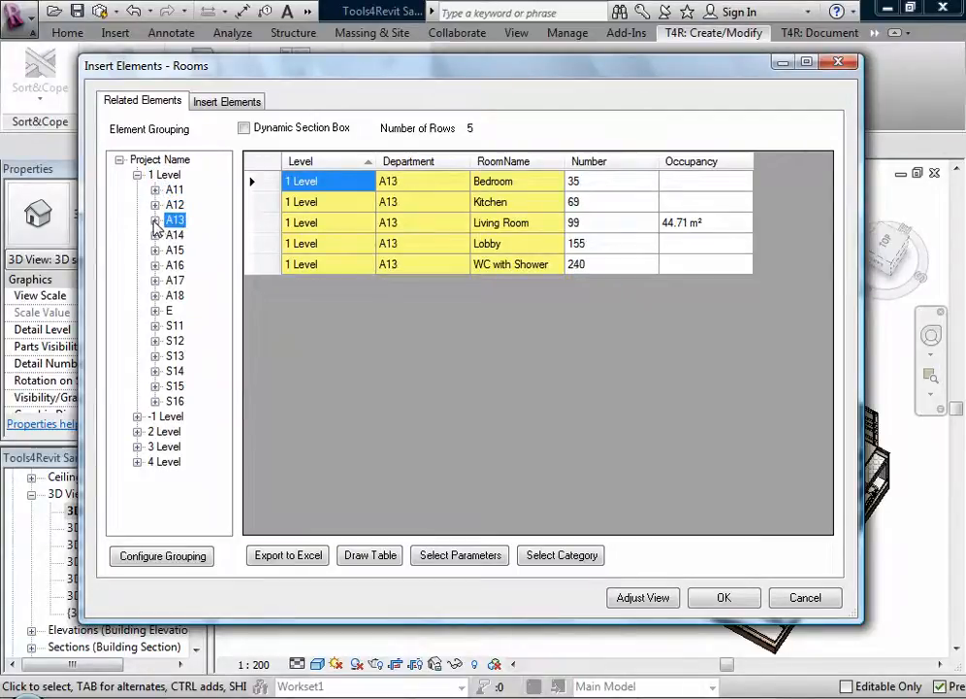
click(155, 219)
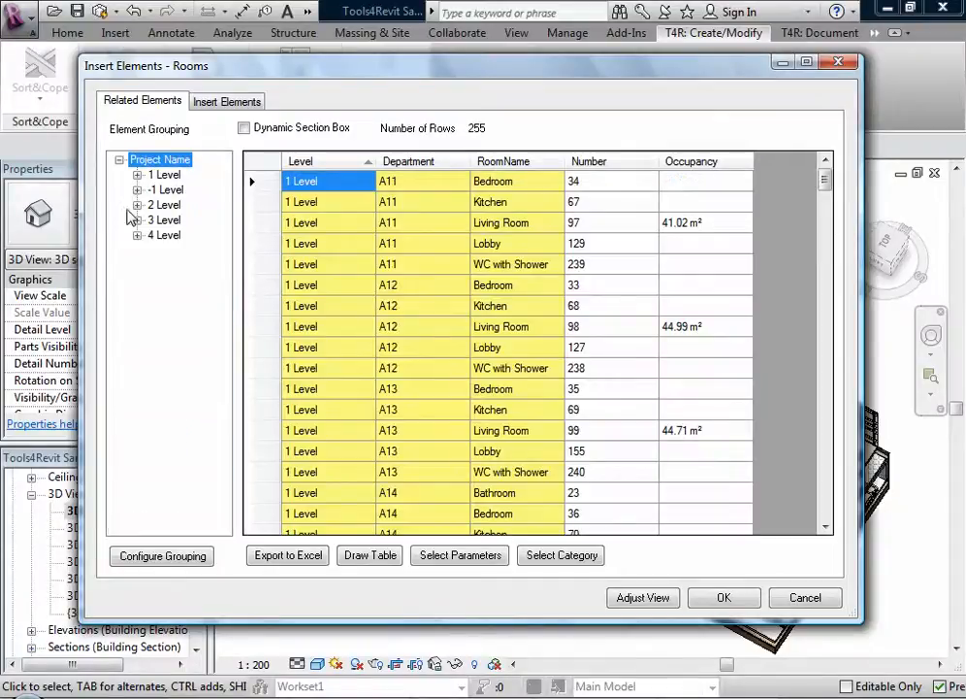
mouse_move(124, 543)
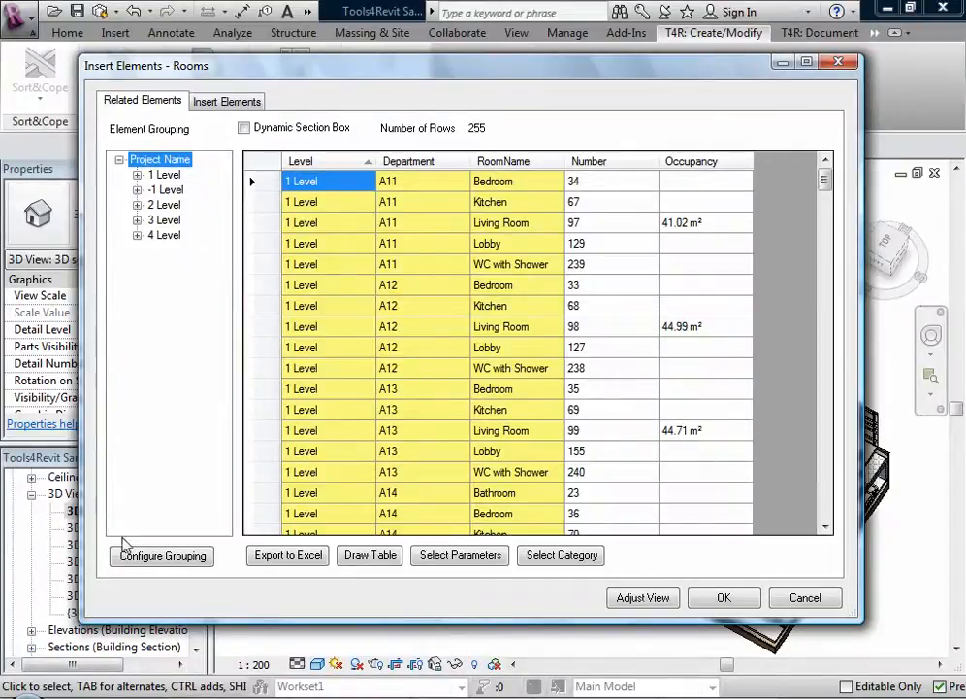
- Try a department/room grouping, revert to levels only, and narrow the list to the 55 rooms on 3 Level
click(163, 555)
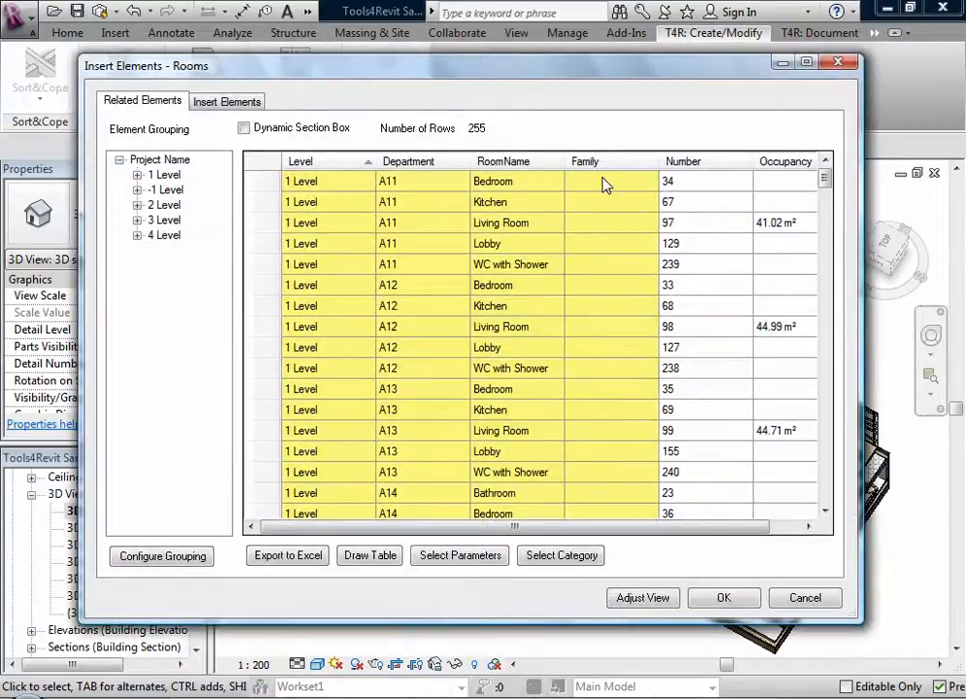
mouse_move(152, 295)
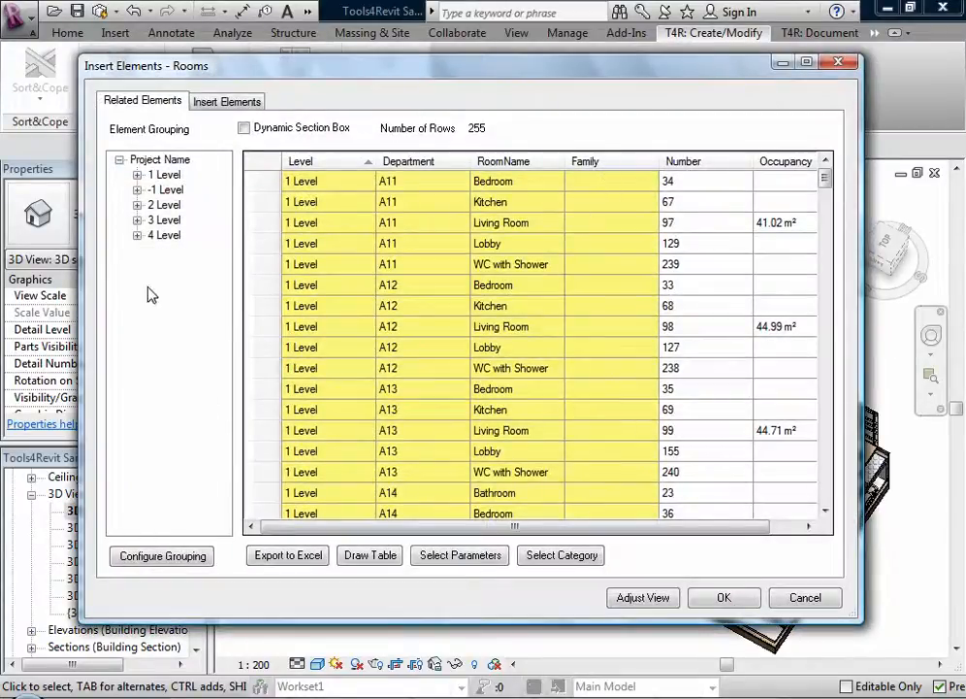
click(138, 206)
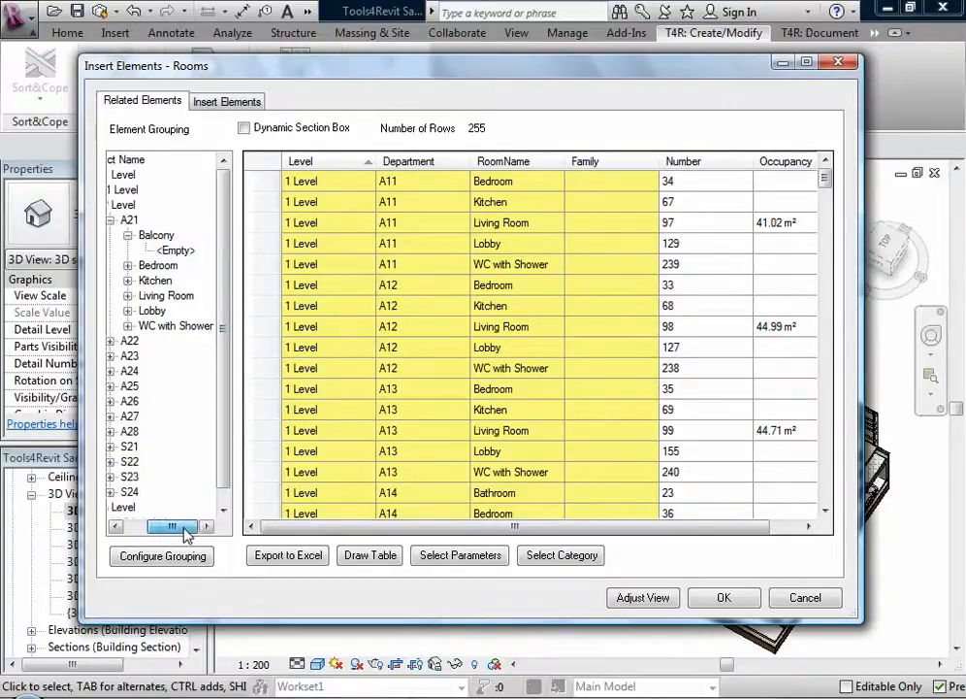
click(161, 555)
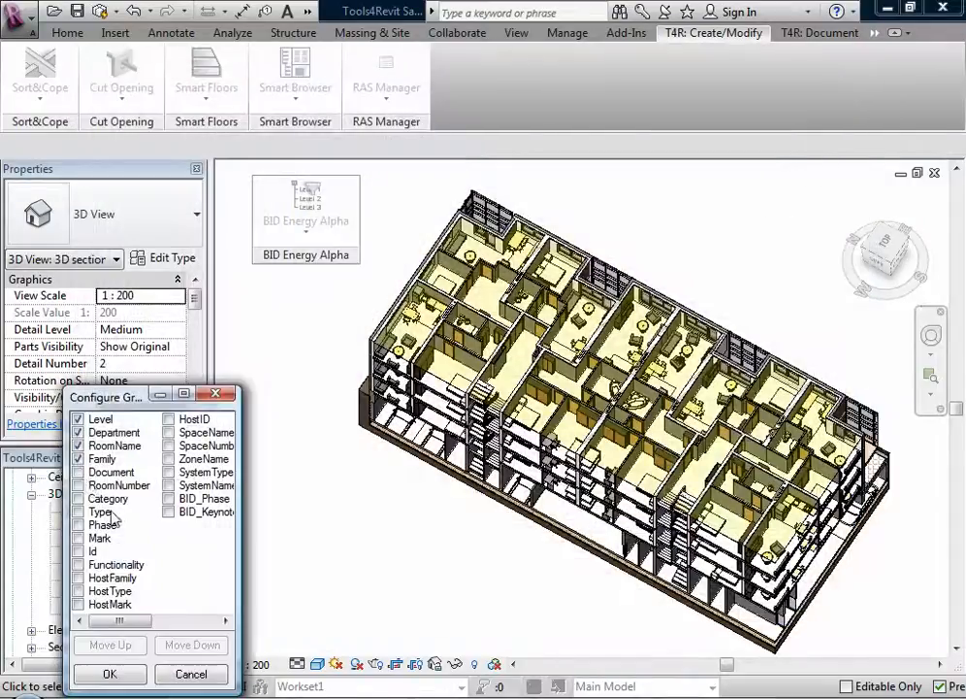
click(109, 673)
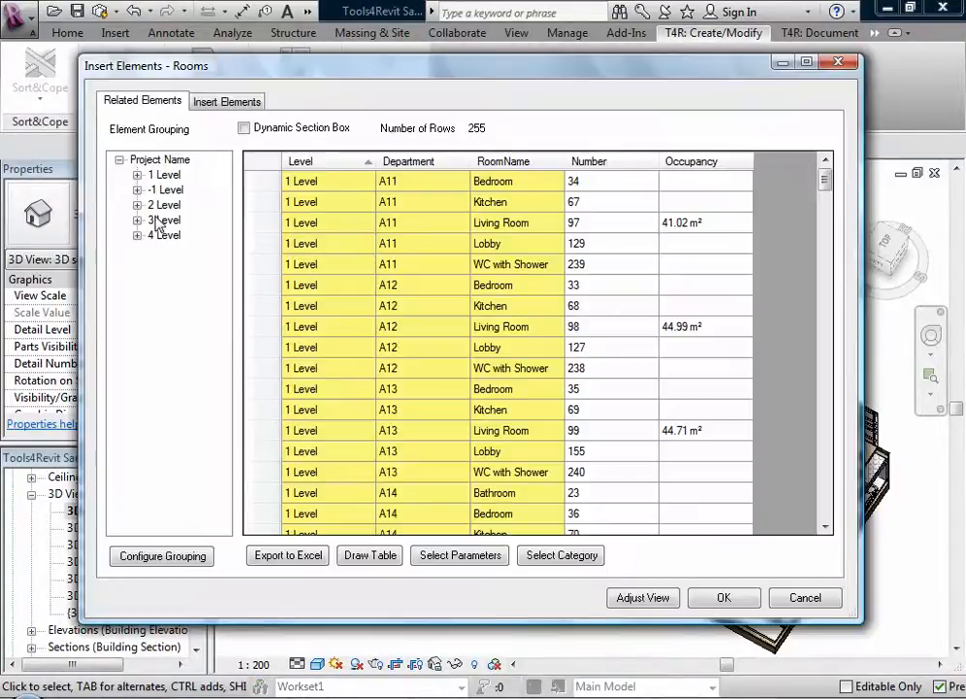
click(165, 219)
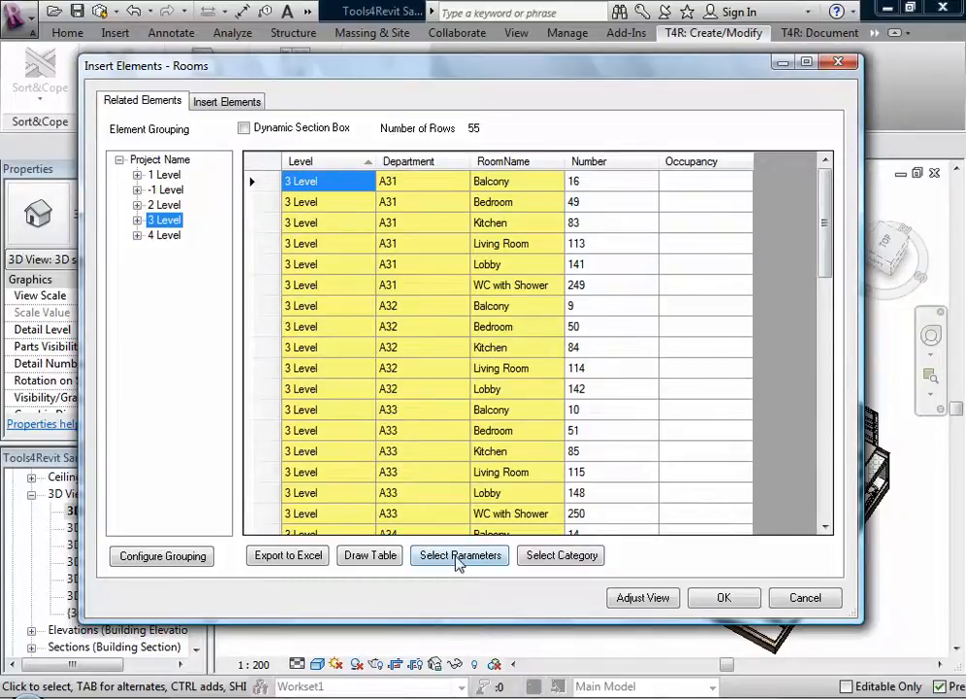
mouse_move(658, 497)
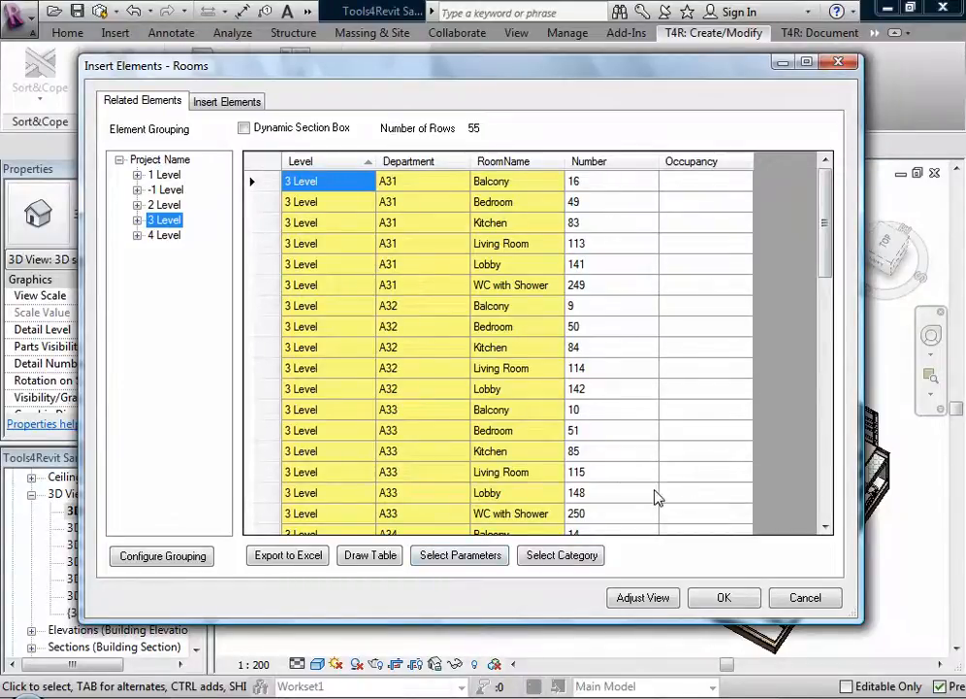
- Review the room parameter chooser, sorting available parameters, and confirm the current selection
click(458, 555)
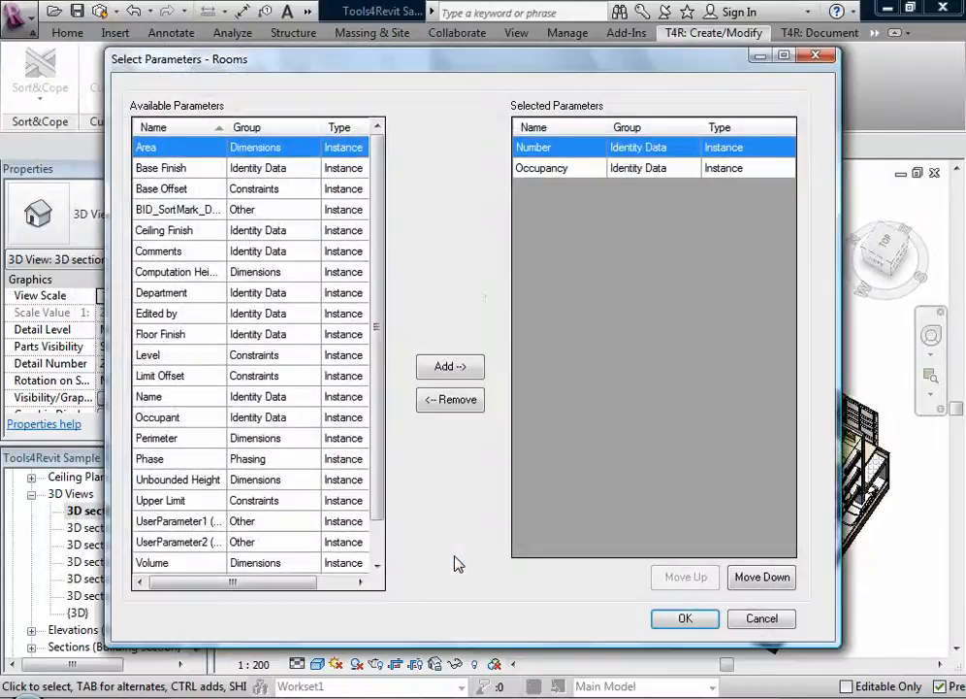
click(155, 128)
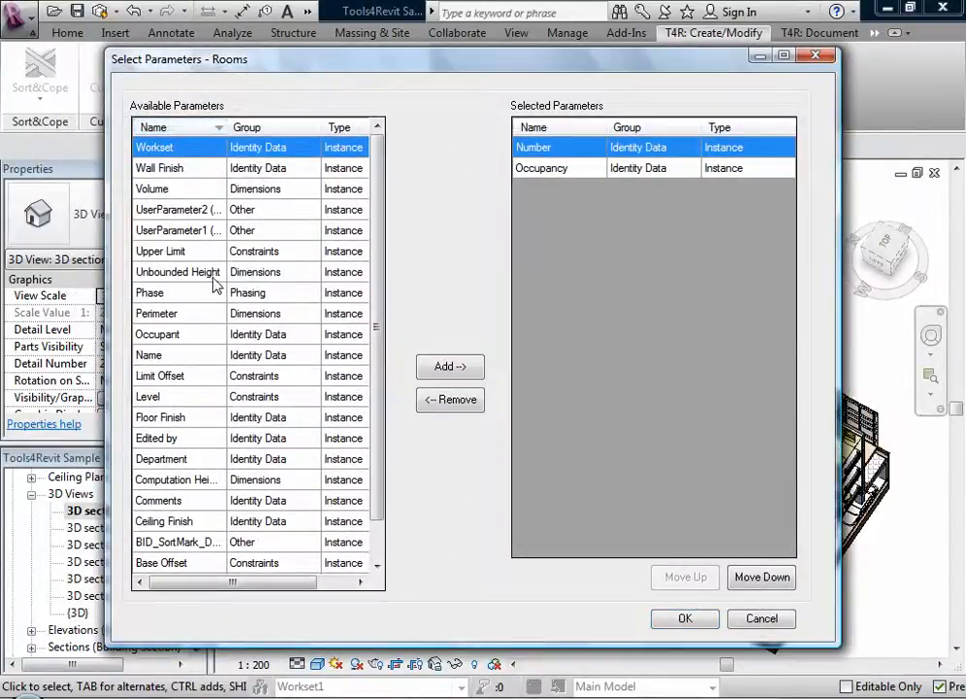
click(155, 128)
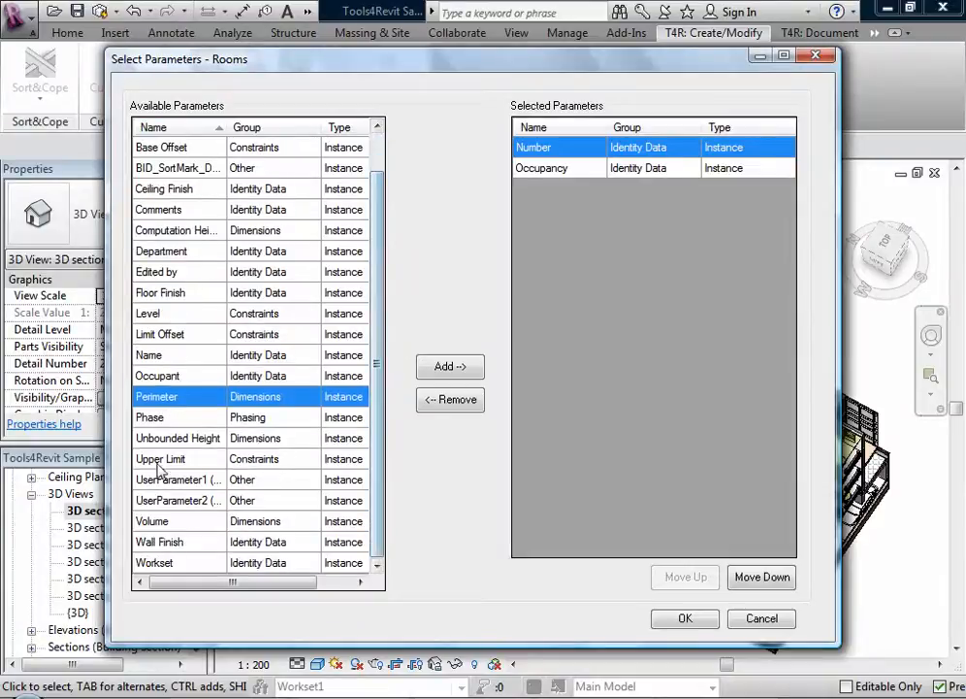
mouse_move(178, 363)
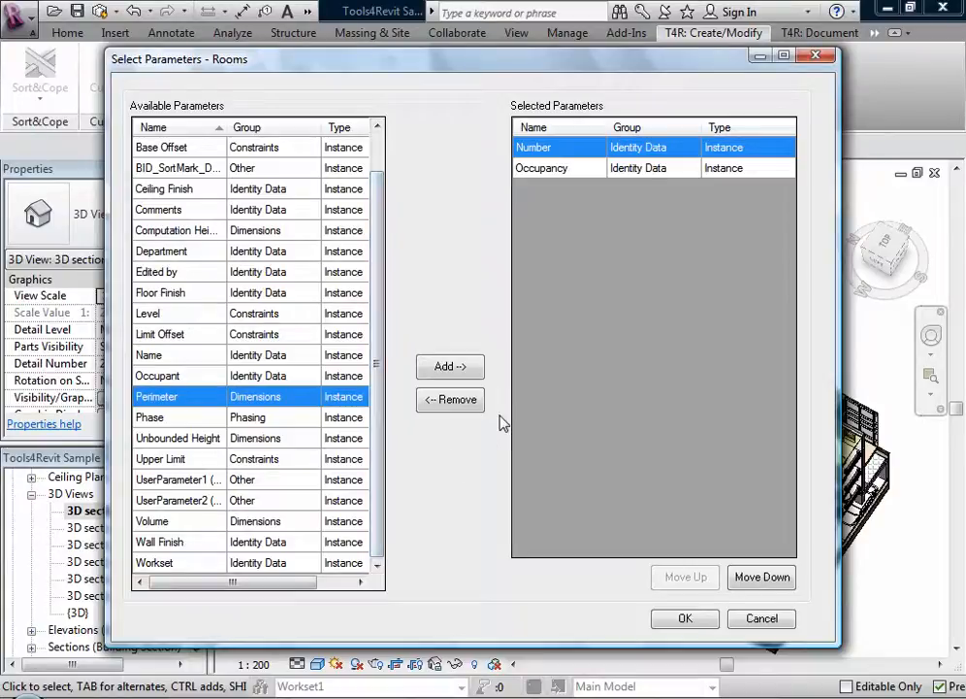
mouse_move(634, 223)
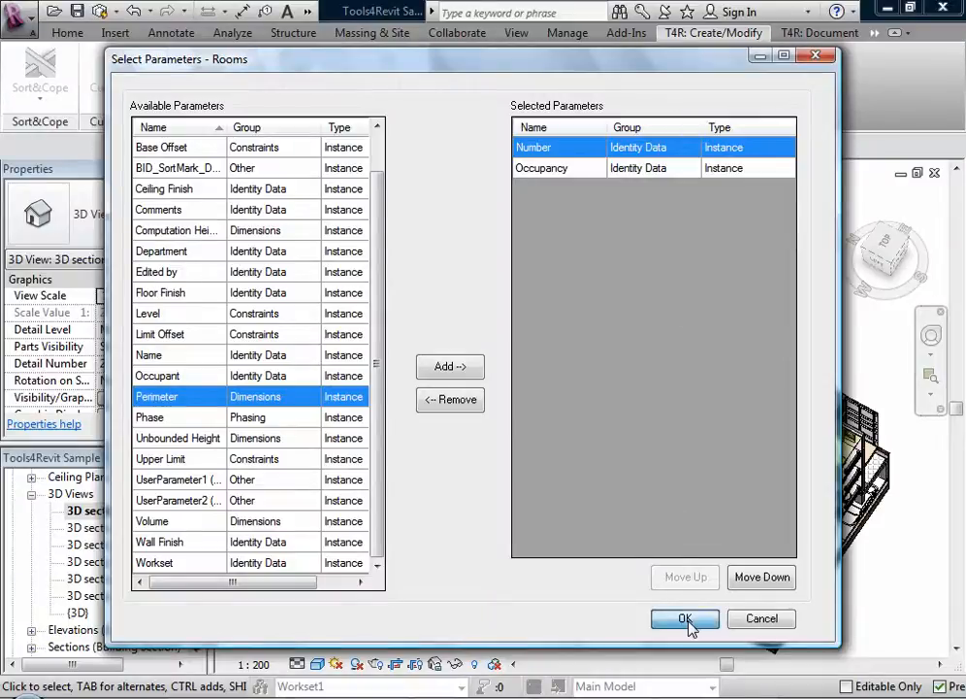
click(685, 617)
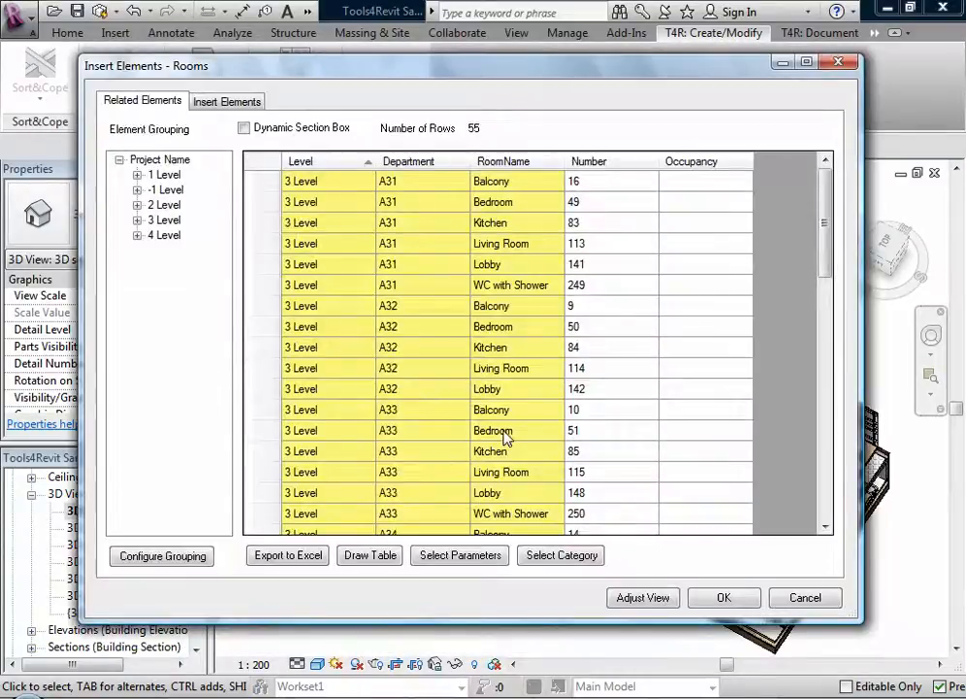
mouse_move(489, 396)
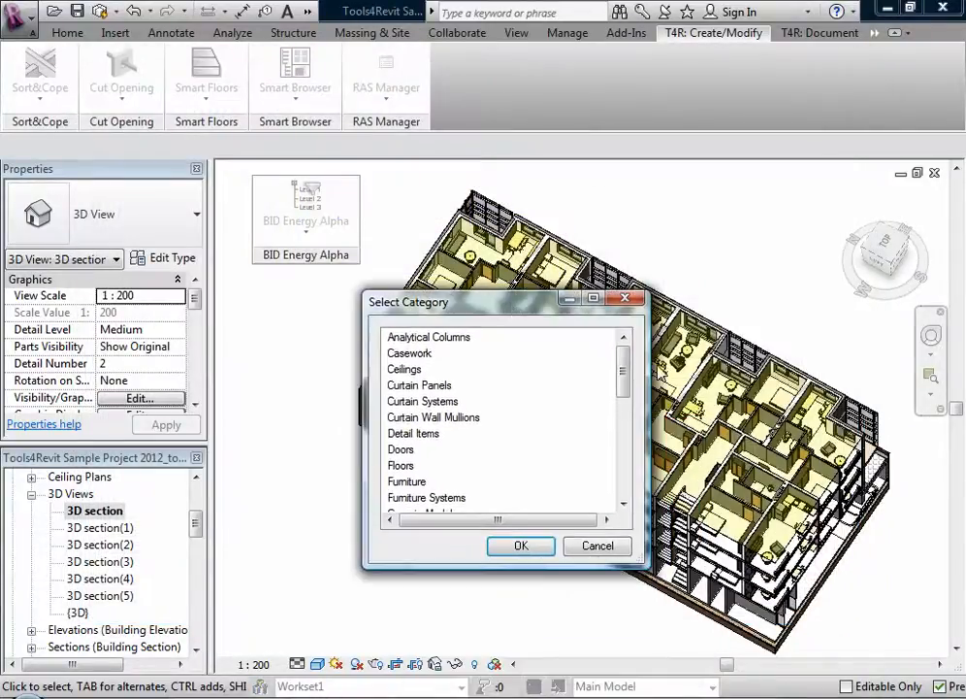
- Filter the table by the Kitchen room name, leaving the eight 3 Level kitchens A31 to A38
scroll(down, 3)
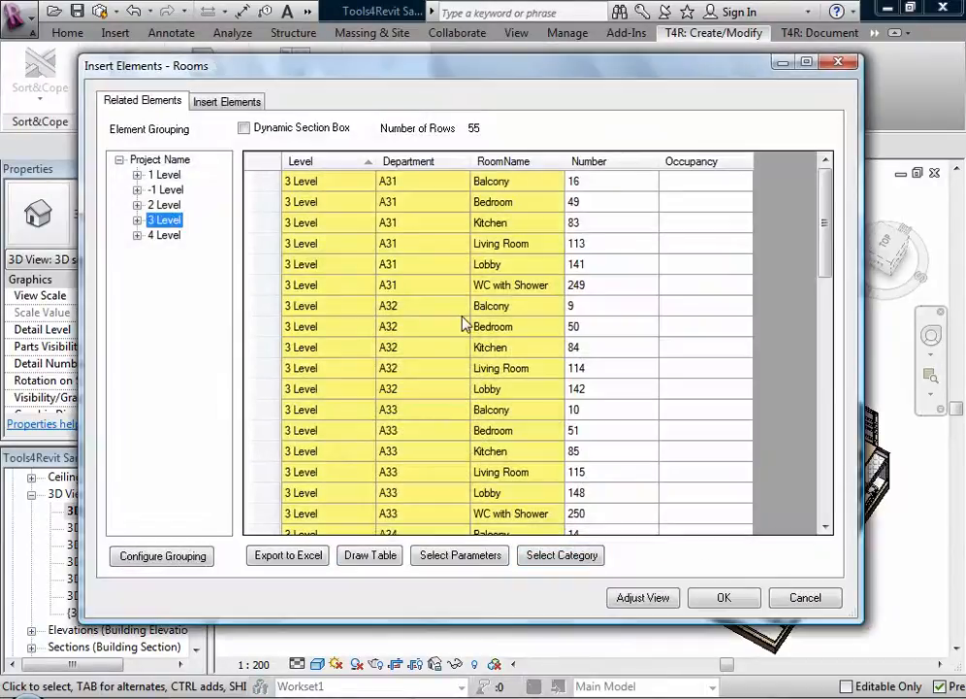
click(306, 326)
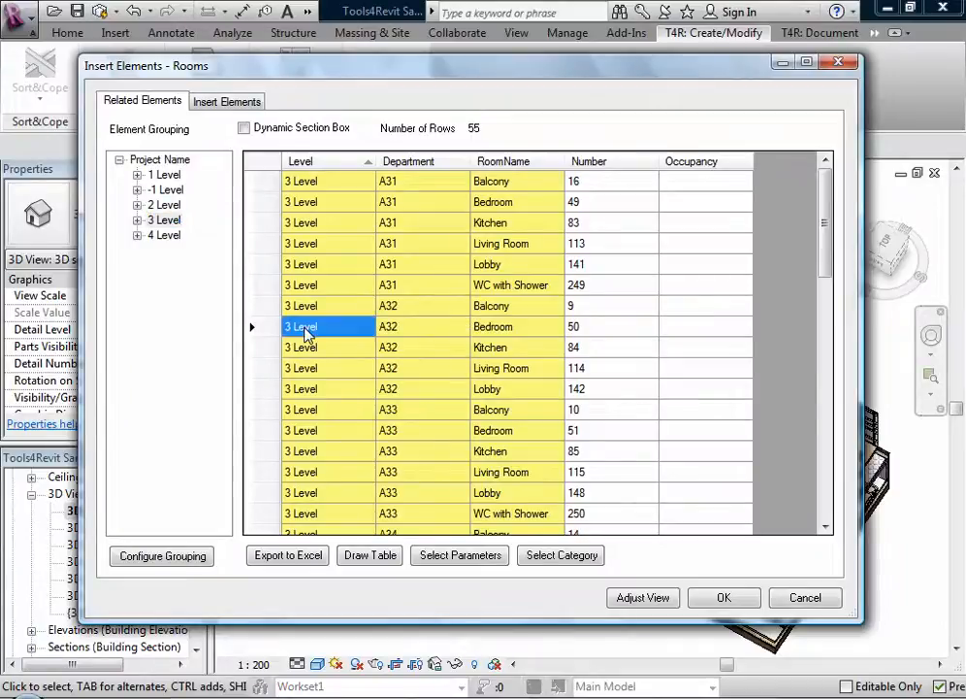
mouse_move(489, 221)
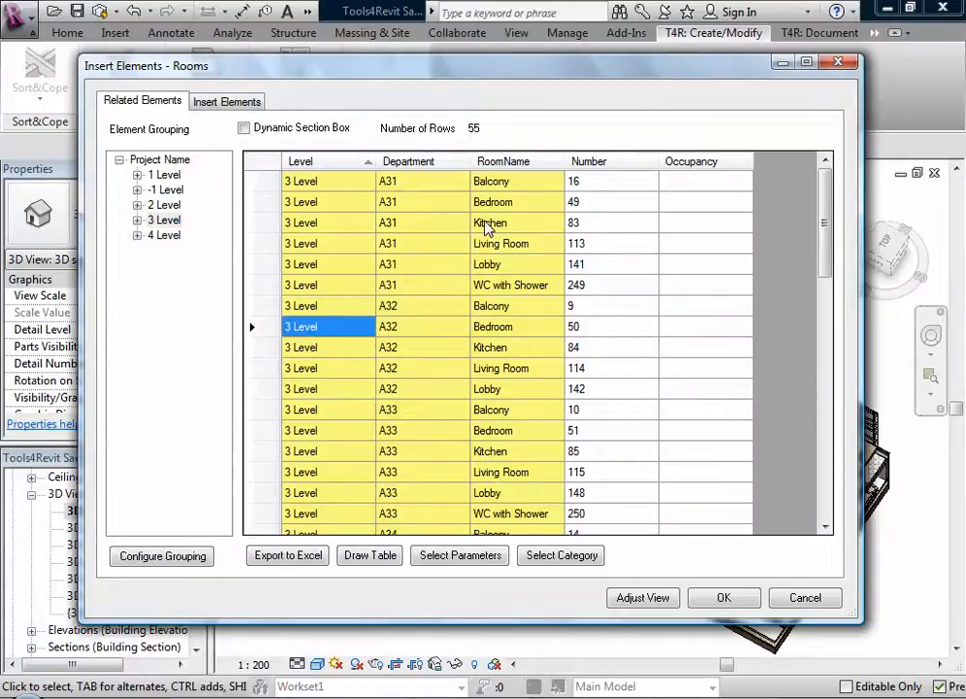
right_click(489, 221)
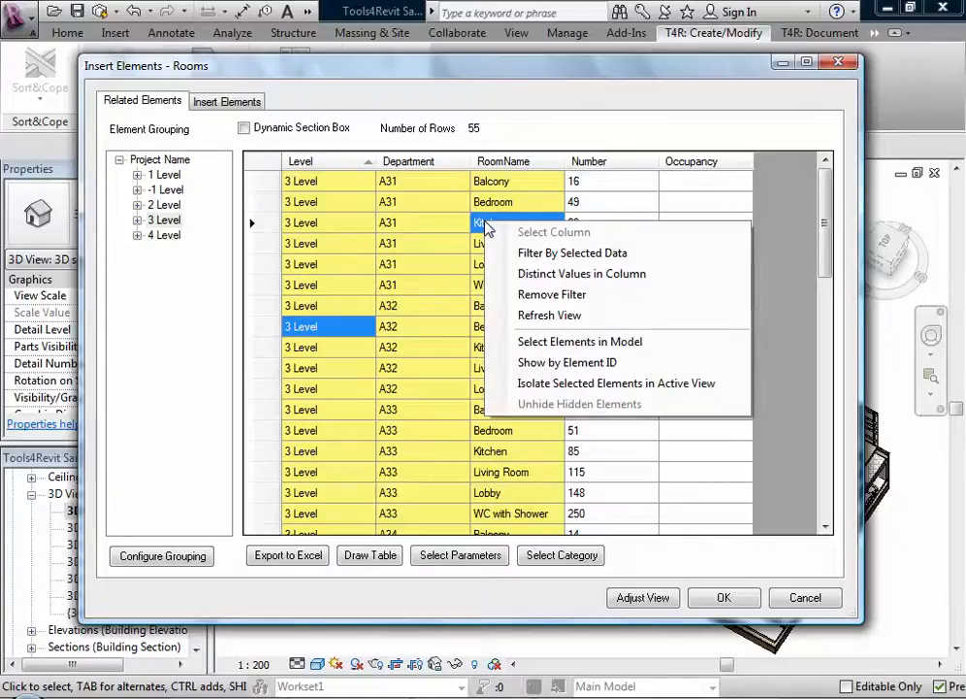
mouse_move(570, 252)
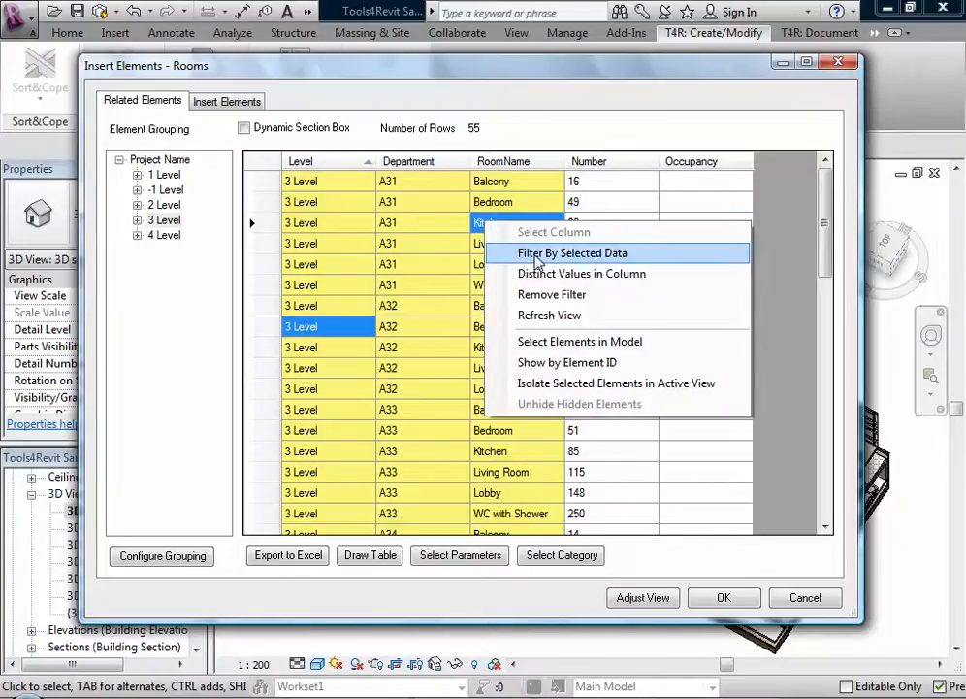
click(573, 252)
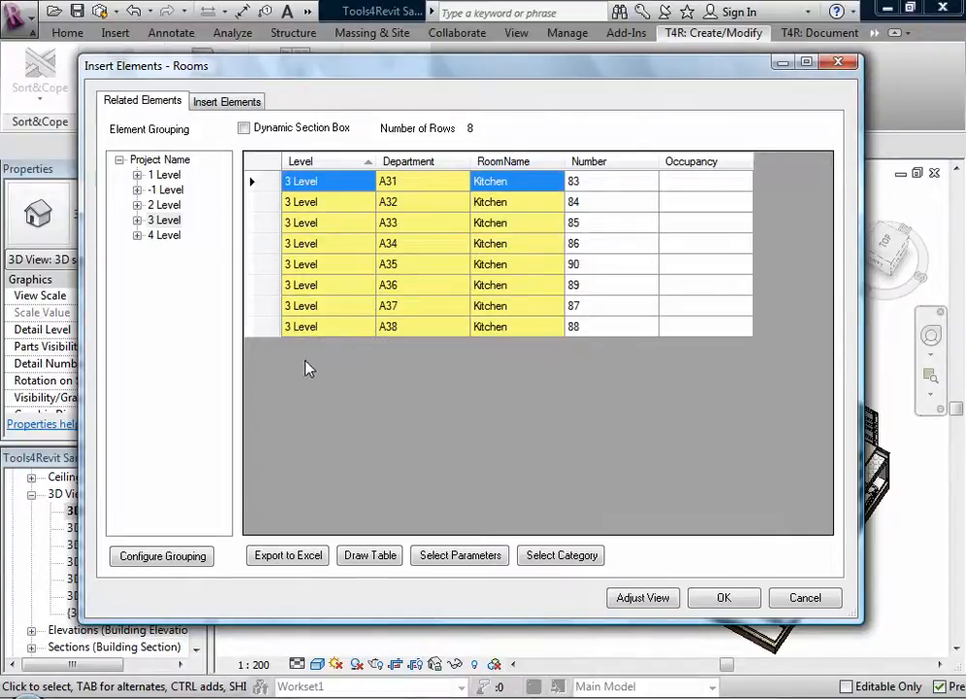
mouse_move(439, 438)
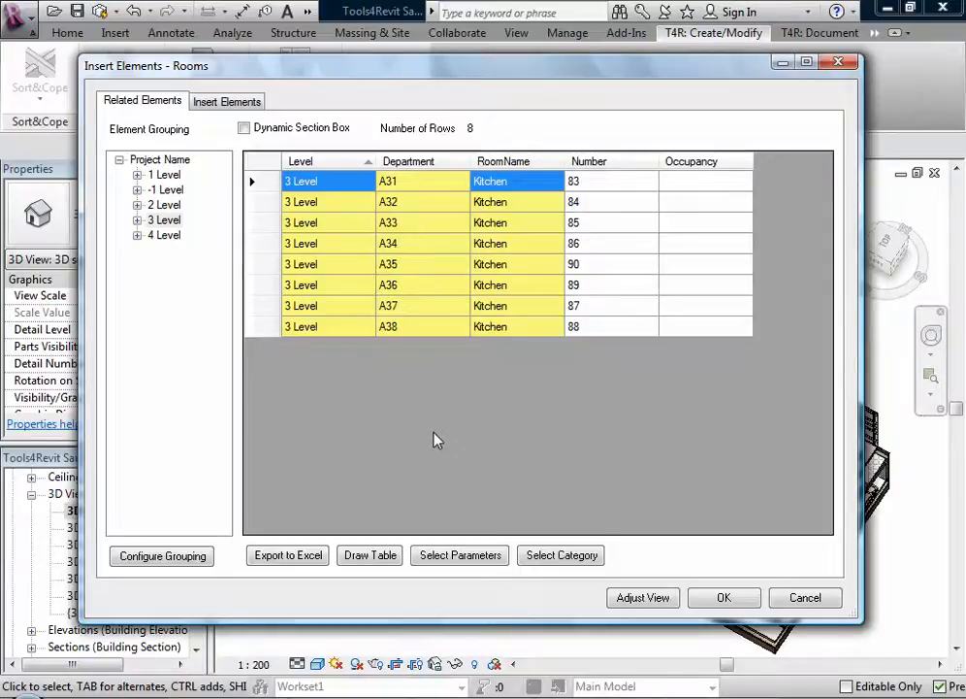
click(245, 128)
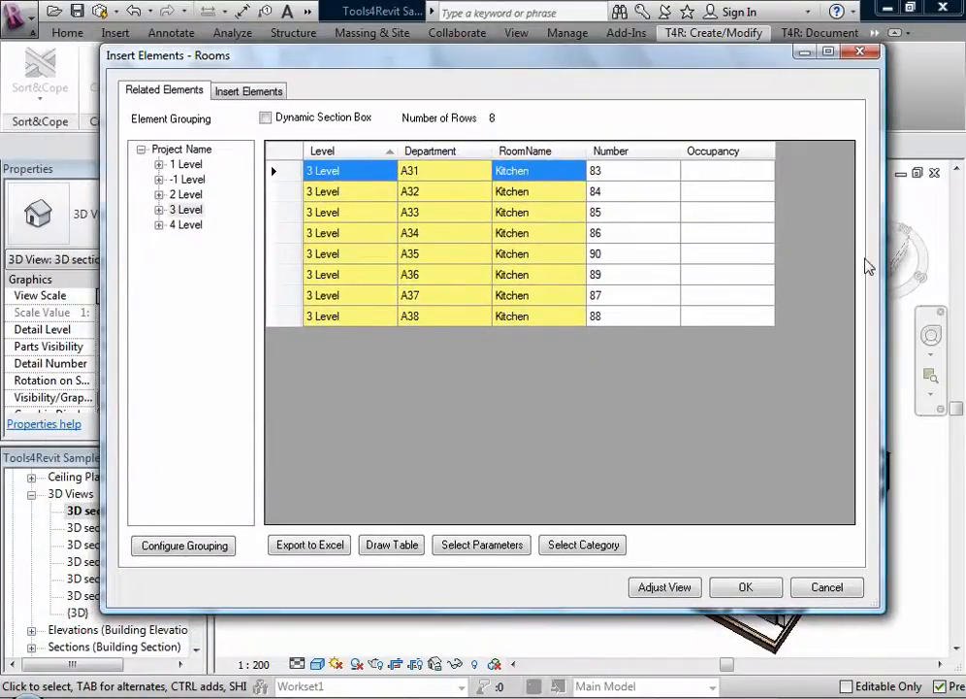
mouse_move(260, 136)
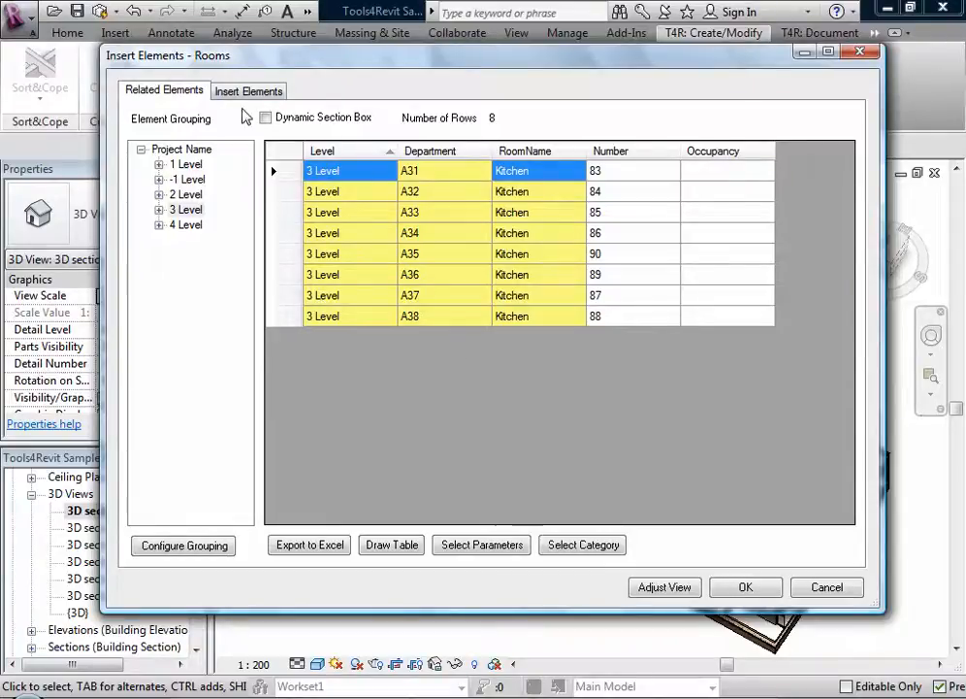
- Queue the Artichoke_Pendant_Light-Copper_5934, type 100W - 120V, from Lighting Fixtures for ceiling insertion
click(248, 91)
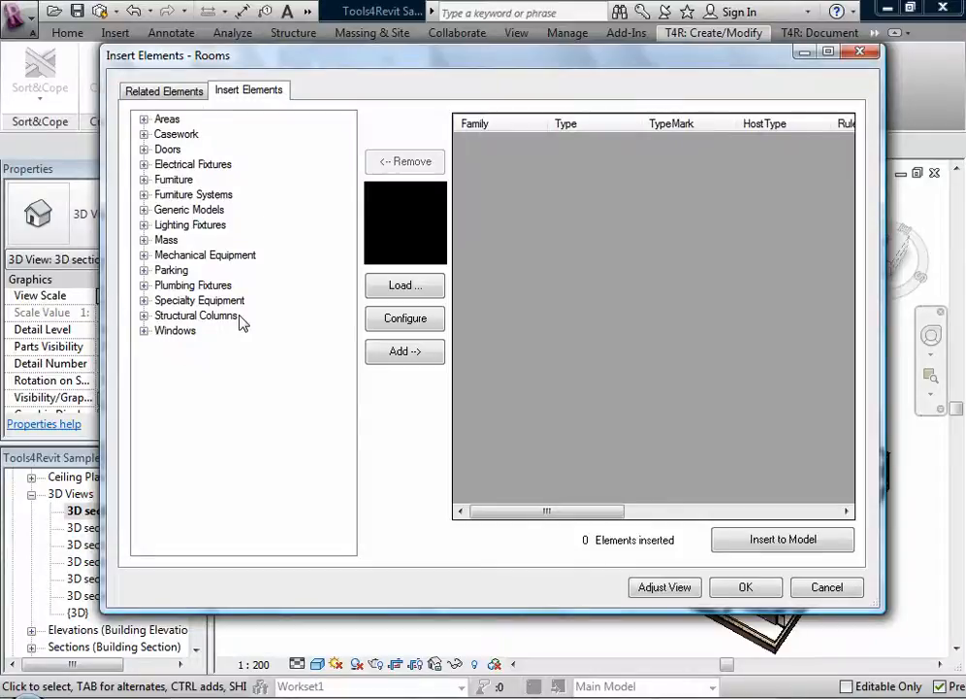
mouse_move(165, 368)
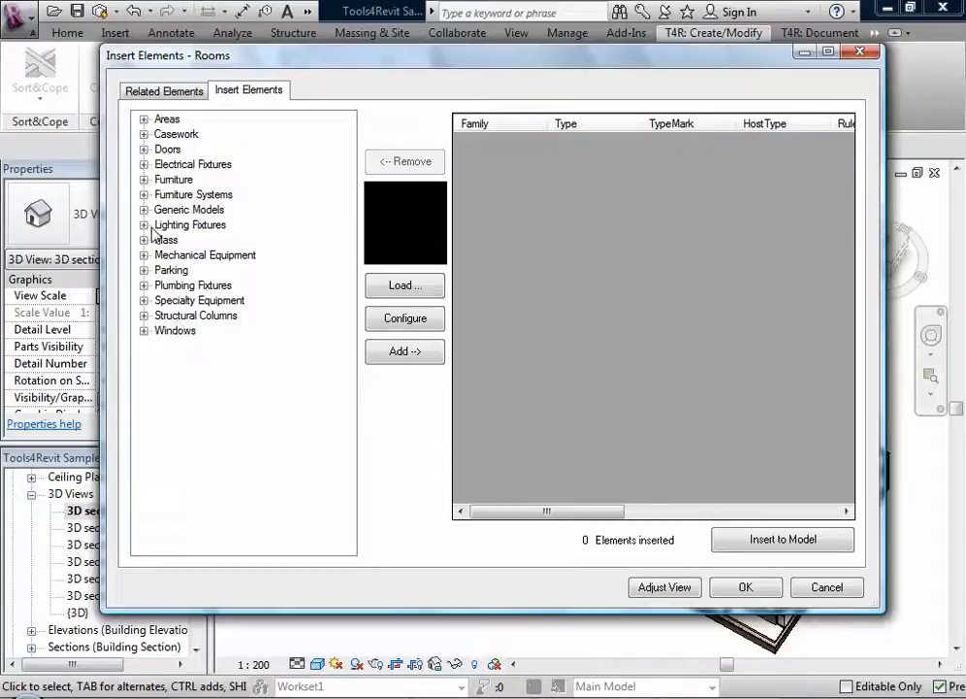
click(144, 225)
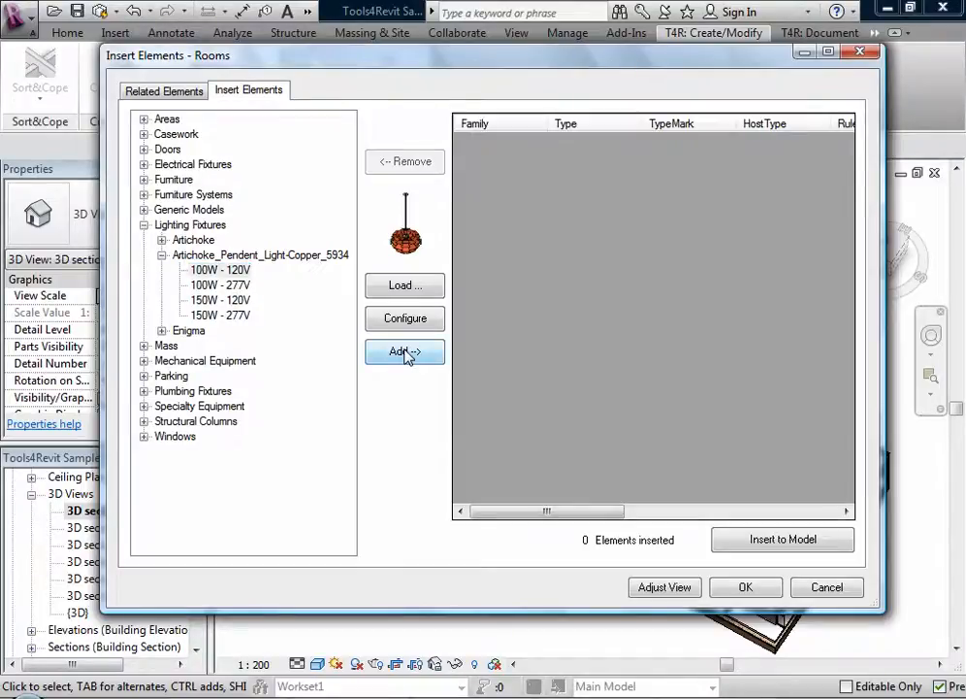
click(404, 351)
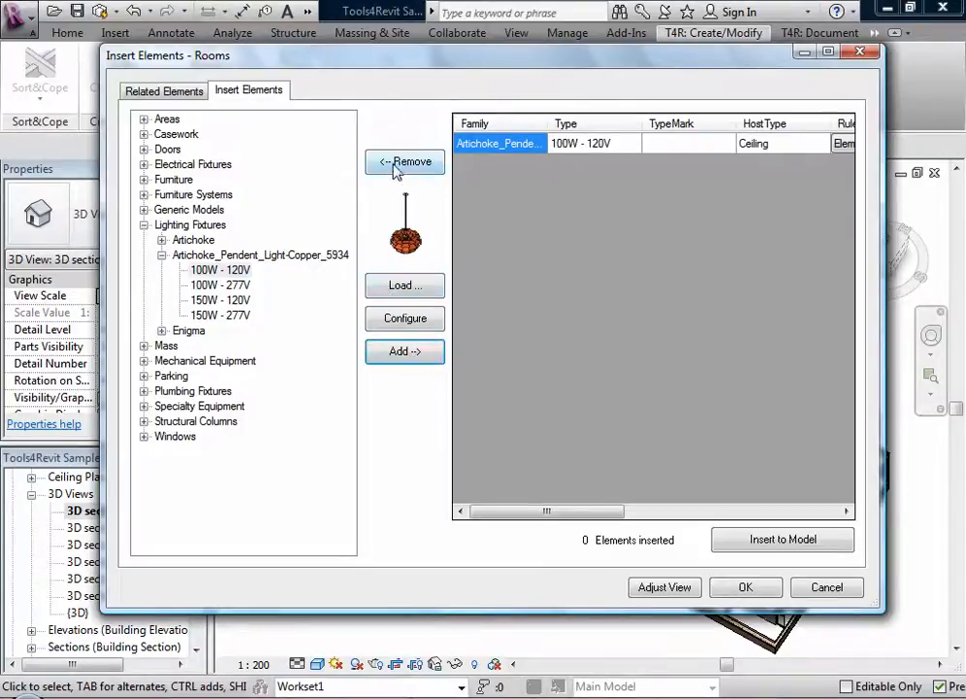
mouse_move(405, 171)
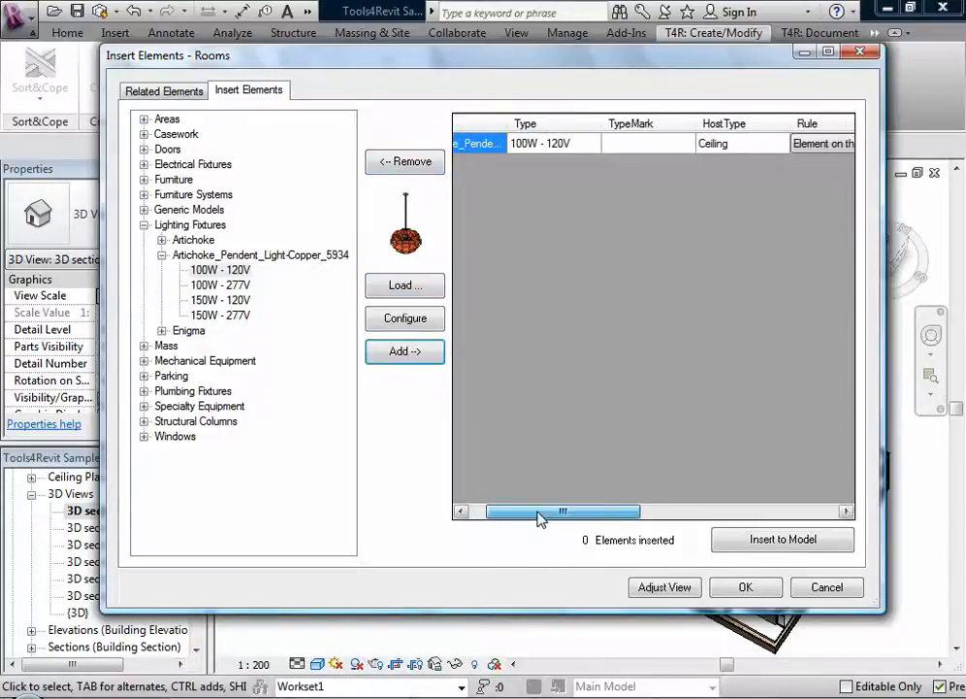
- Check the Place Related to Room Location Point rule and insert the 8 pendant lights into the kitchen ceilings
drag(540, 512, 553, 512)
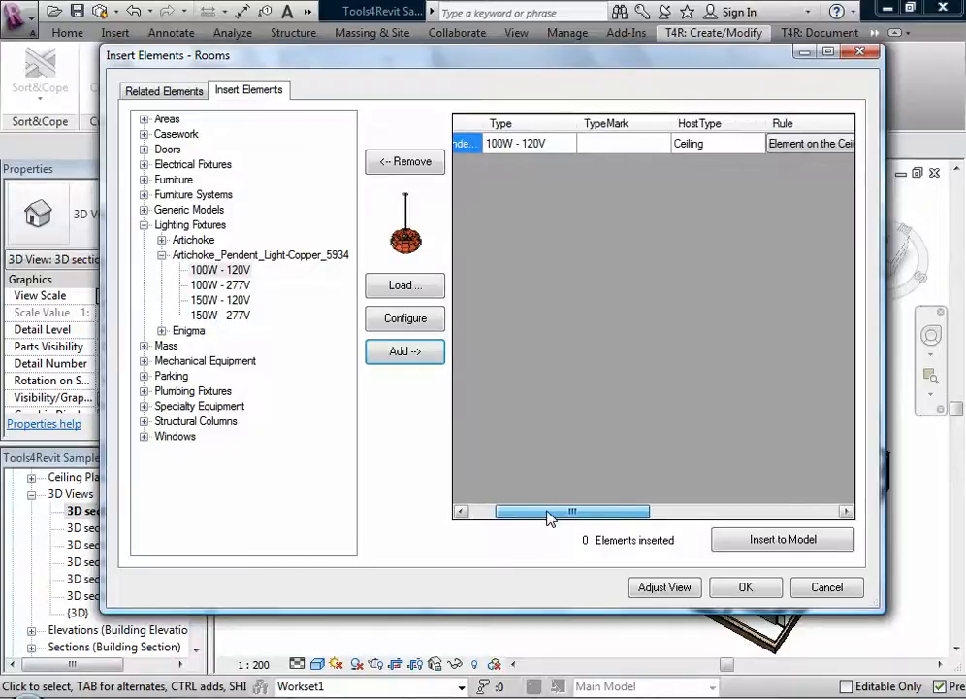
drag(573, 512, 693, 513)
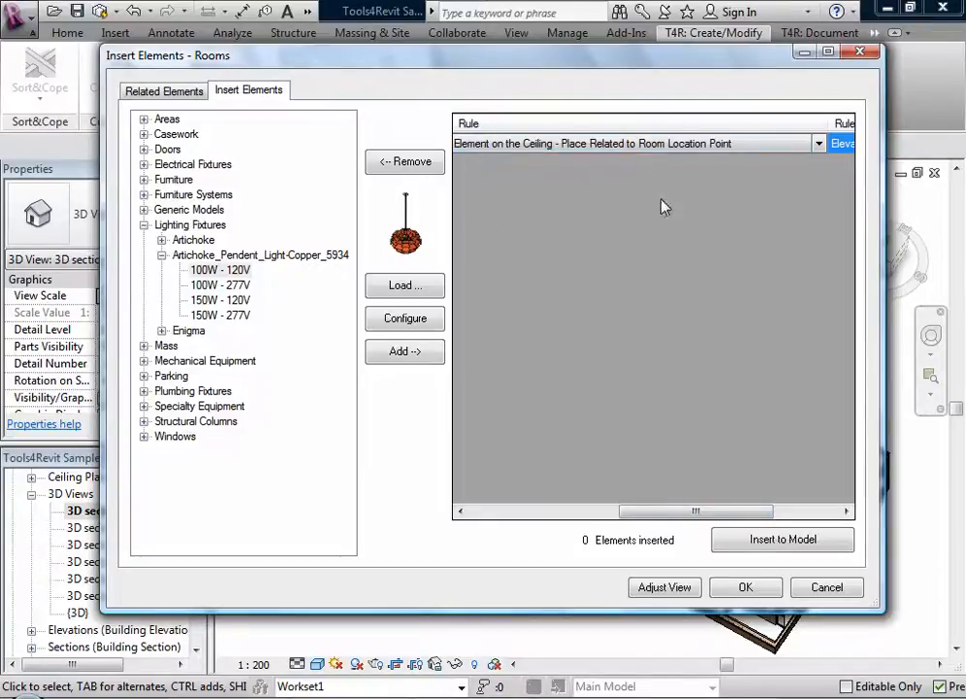
click(782, 540)
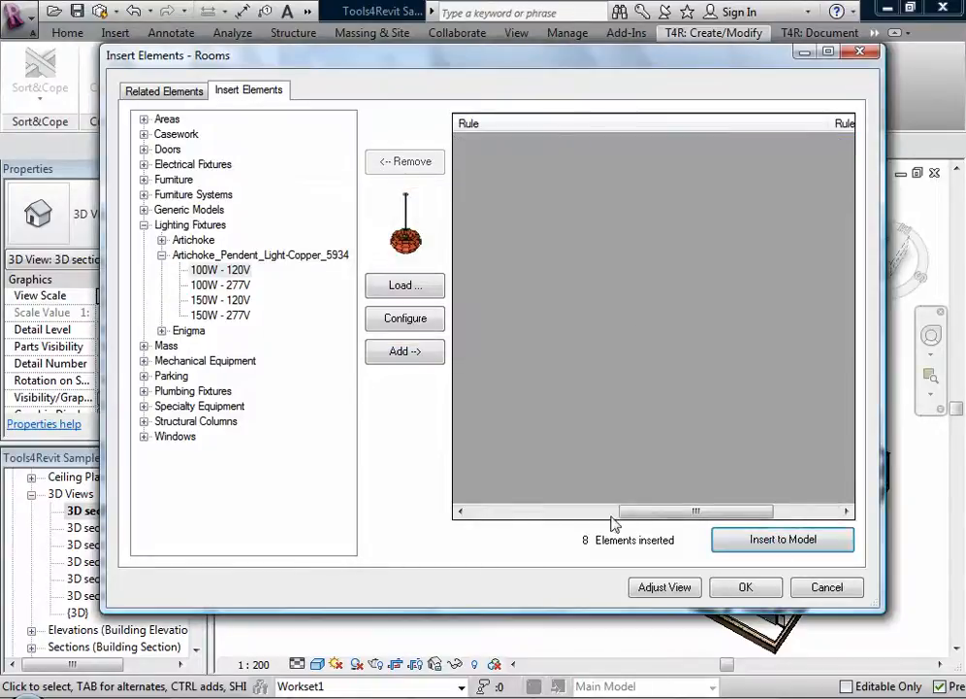
mouse_move(574, 542)
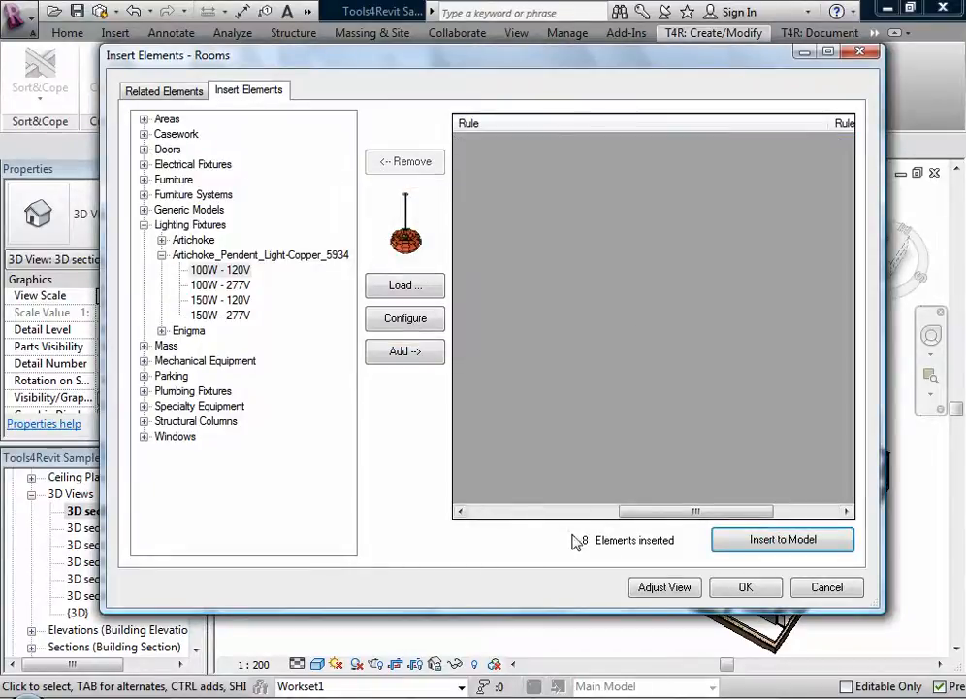